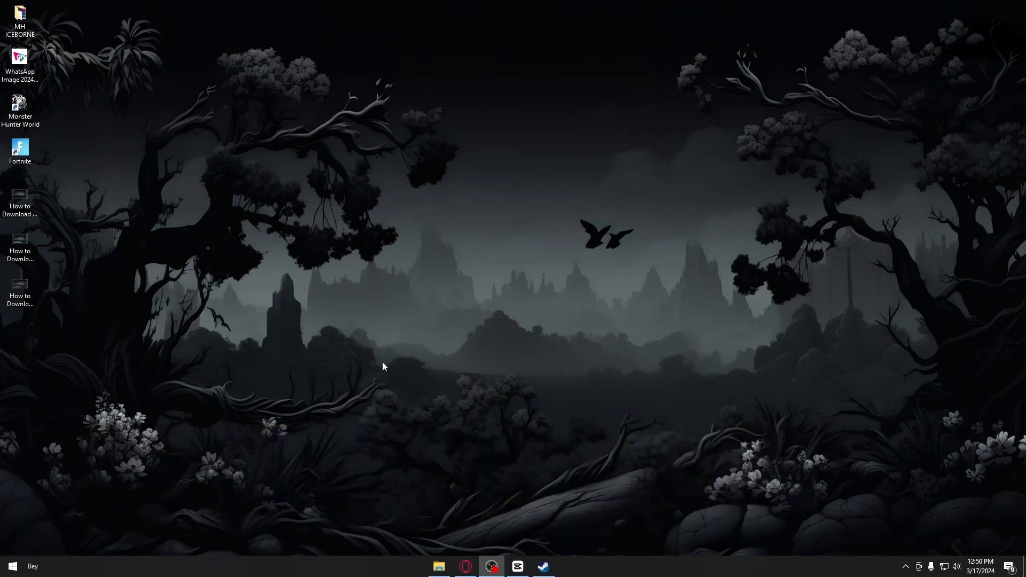
mouse_move(524, 473)
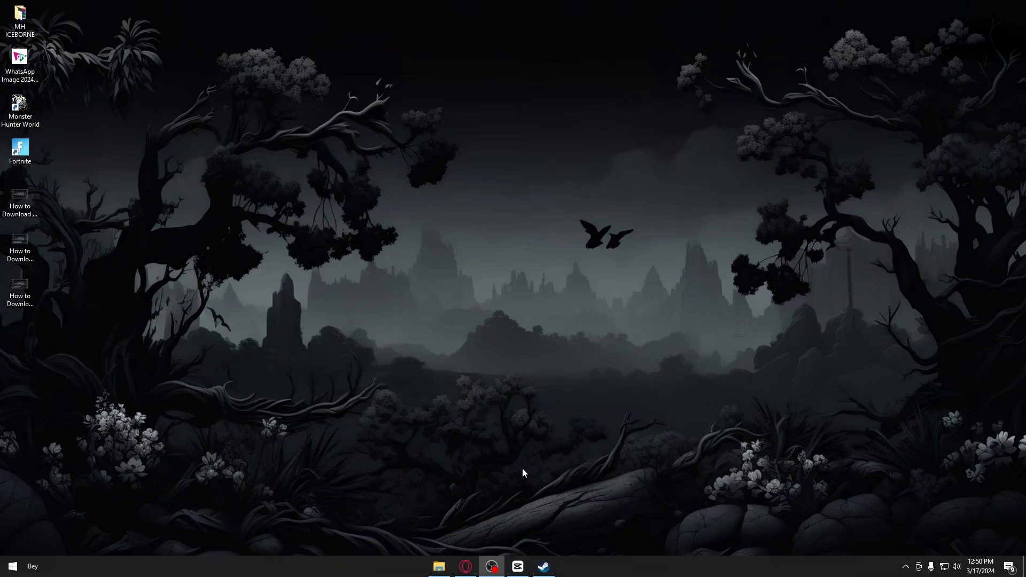
Step: Launch Opera GX and run a Google search for 'steam'
click(465, 567)
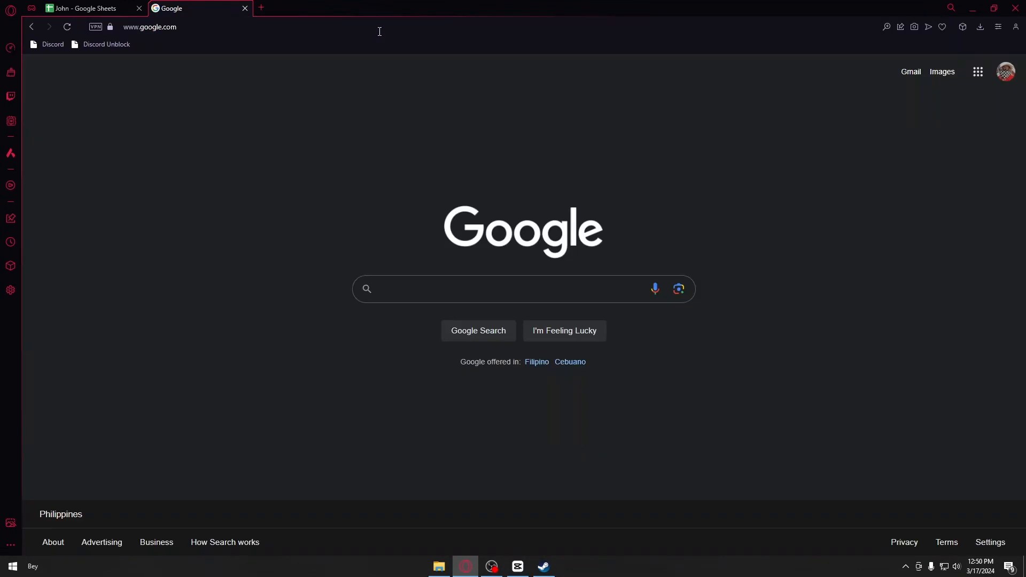
text(steam)
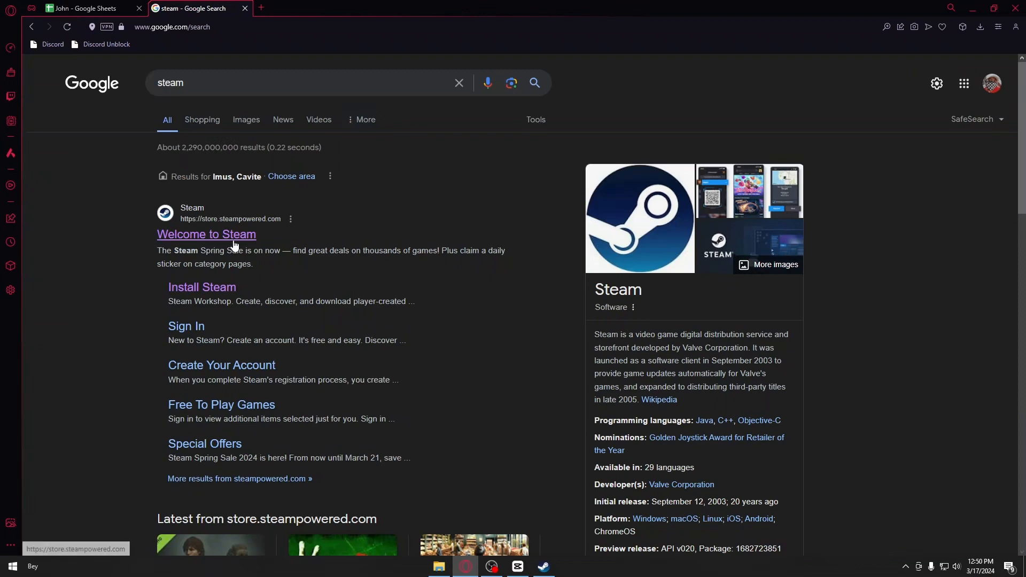
Step: Go to the Steam store site and its Install Steam download page
click(206, 234)
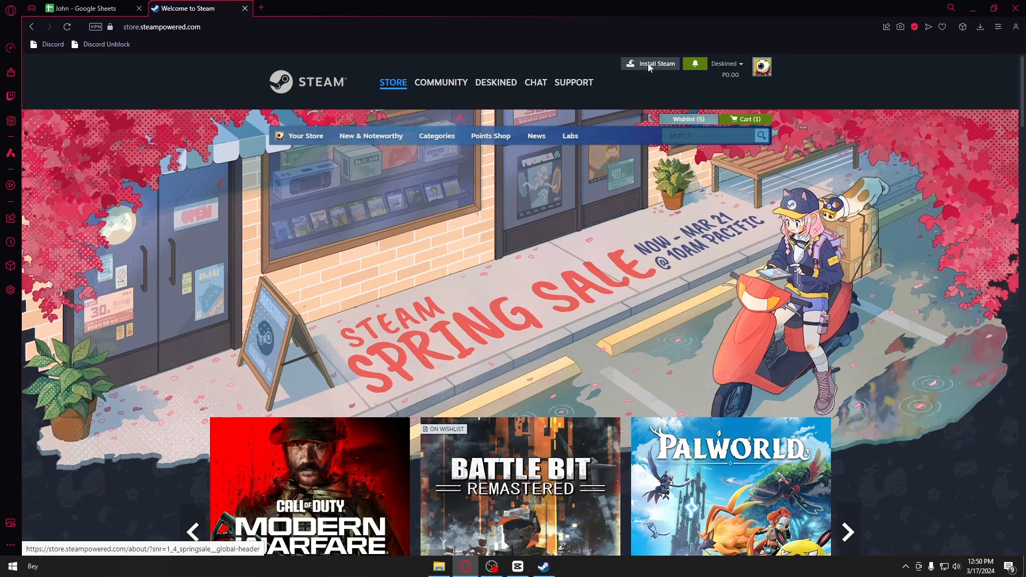
click(654, 63)
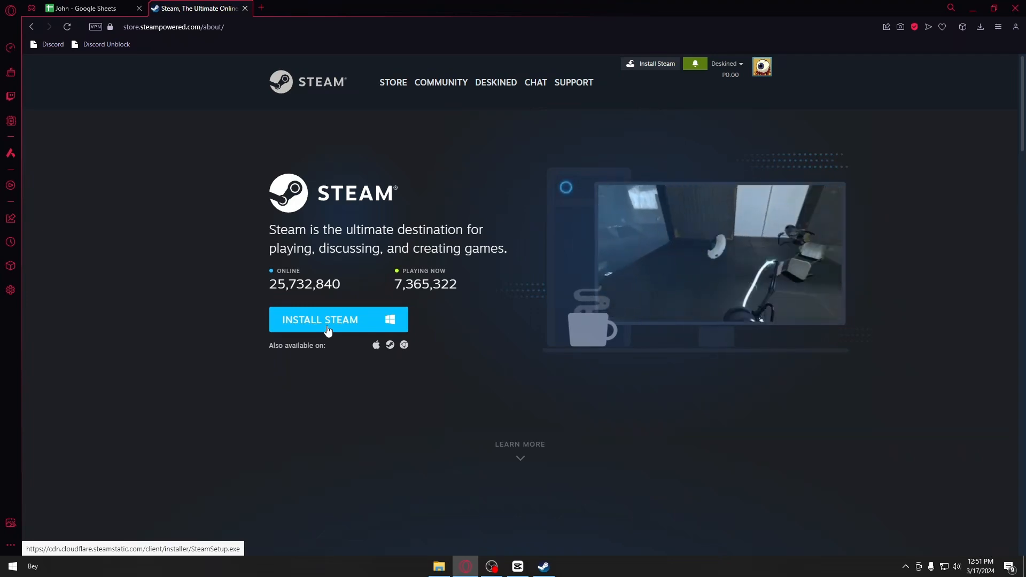
mouse_move(553, 549)
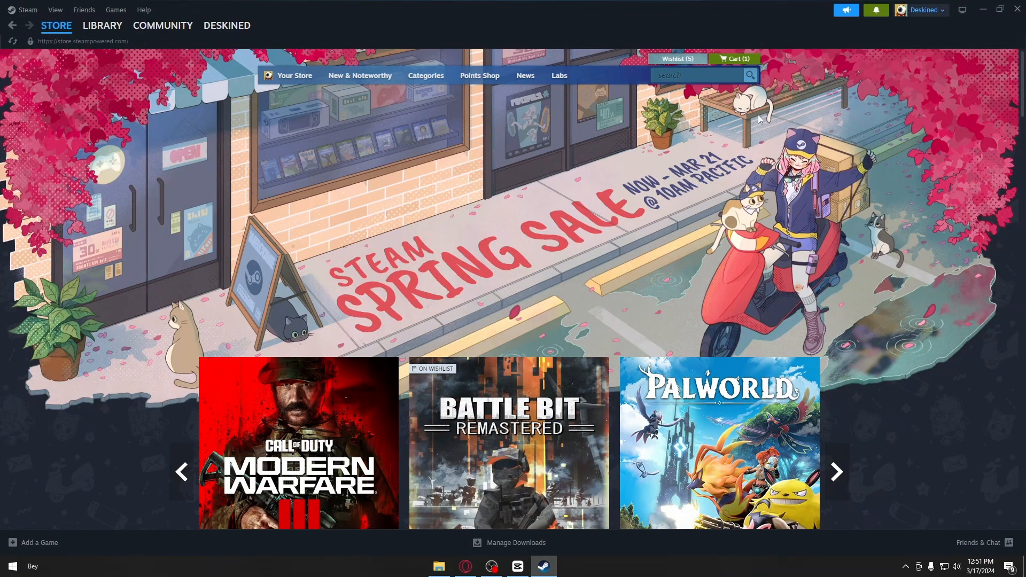
Step: Search the Steam client store for 'backpack' and pick the Backpack Battles suggestion
scroll(down, 3)
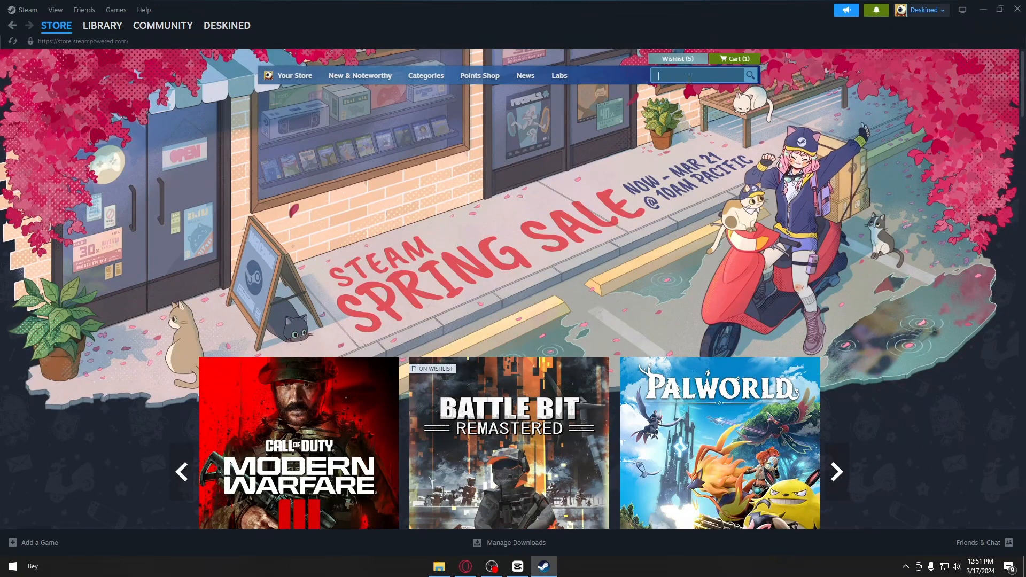
text(backpack)
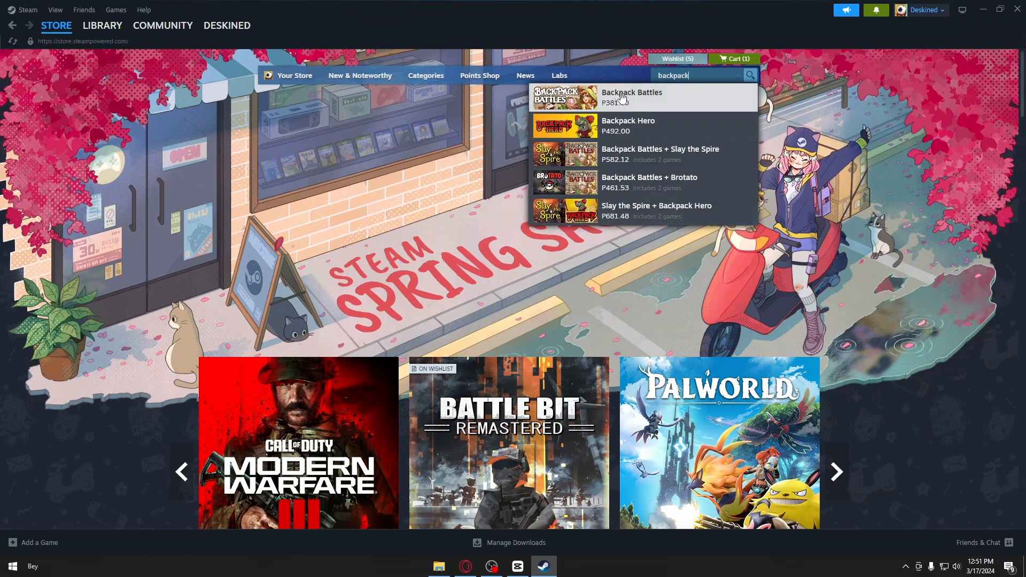
click(632, 98)
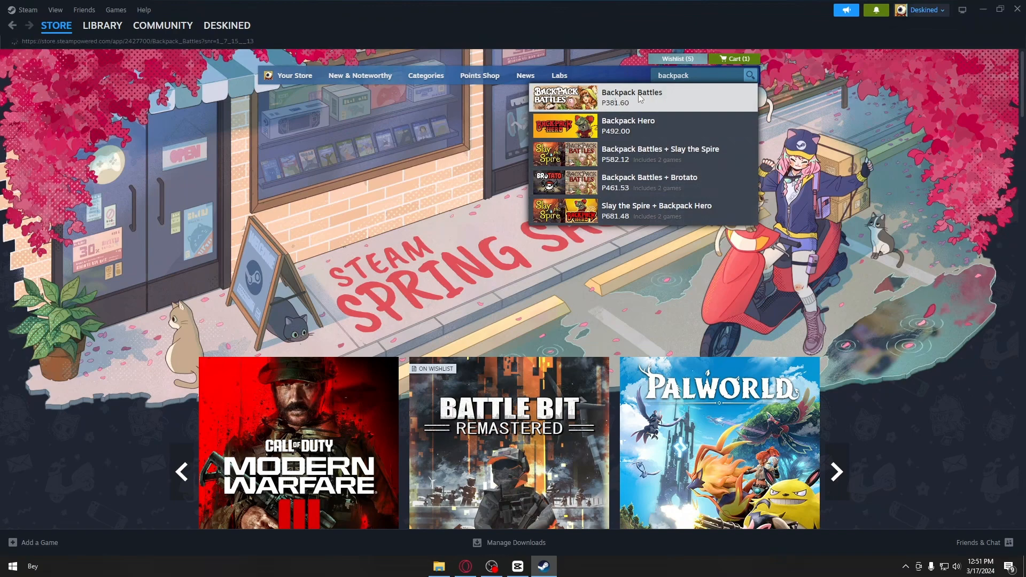
Step: Add Backpack Battles to the cart and view the cart totaling ₱1,181.20
click(632, 97)
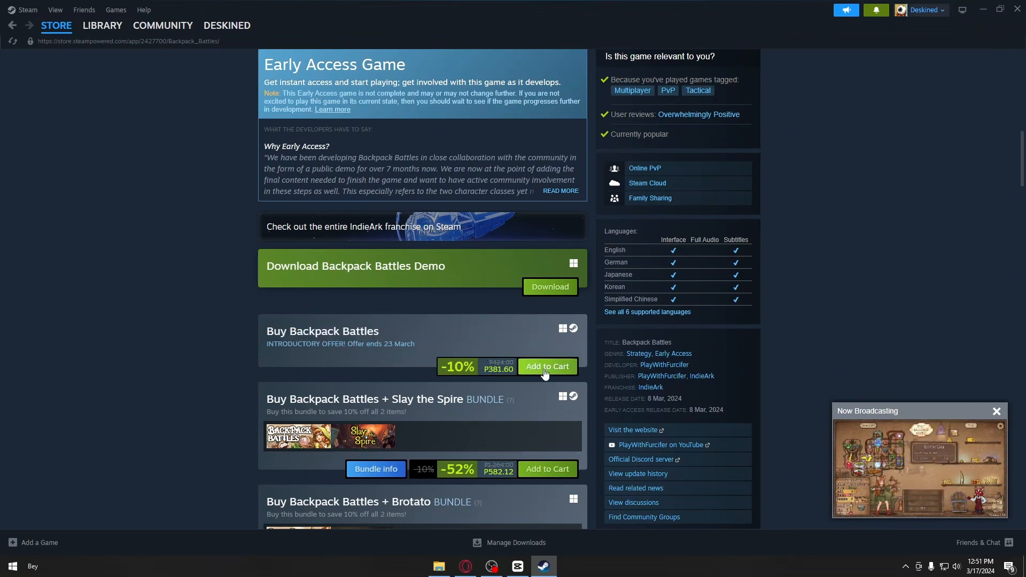
click(546, 365)
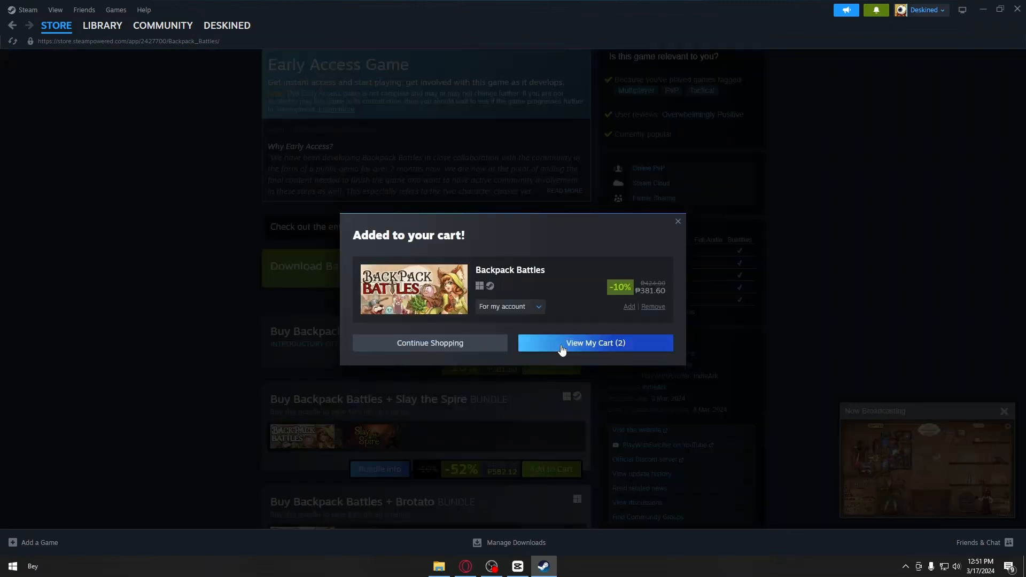
click(594, 343)
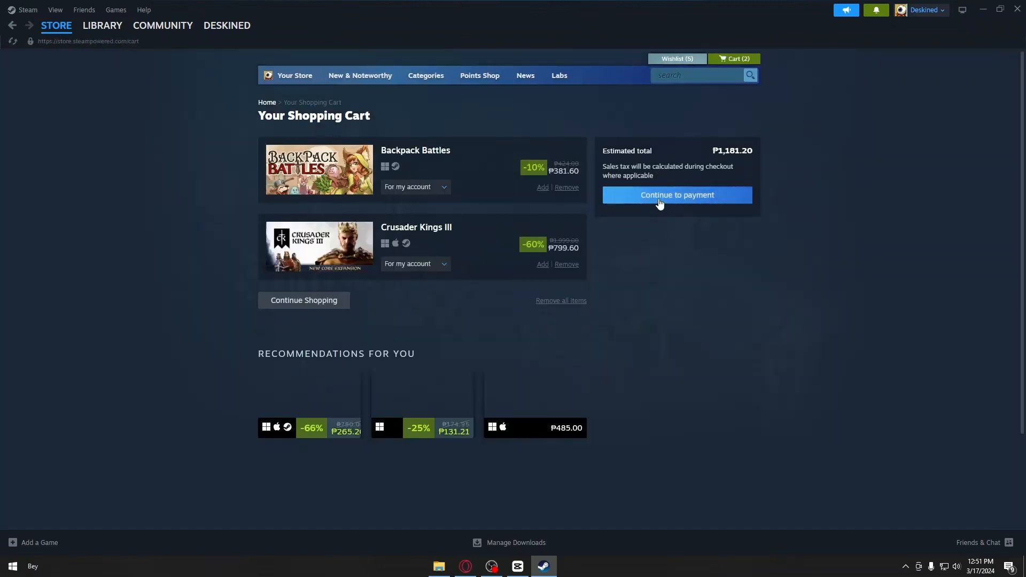
Step: Continue to payment and expand the payment method dropdown
click(676, 195)
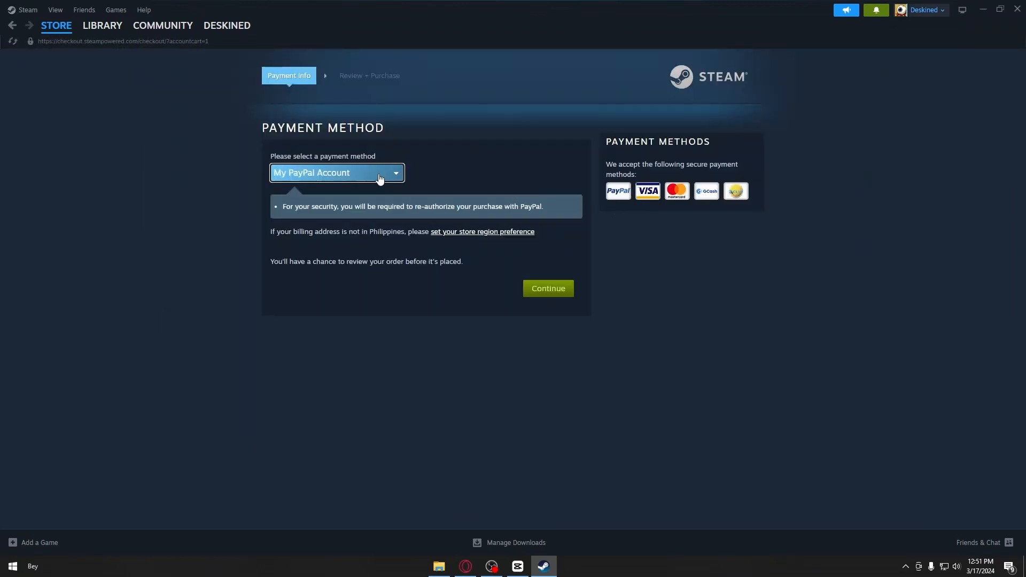
click(336, 173)
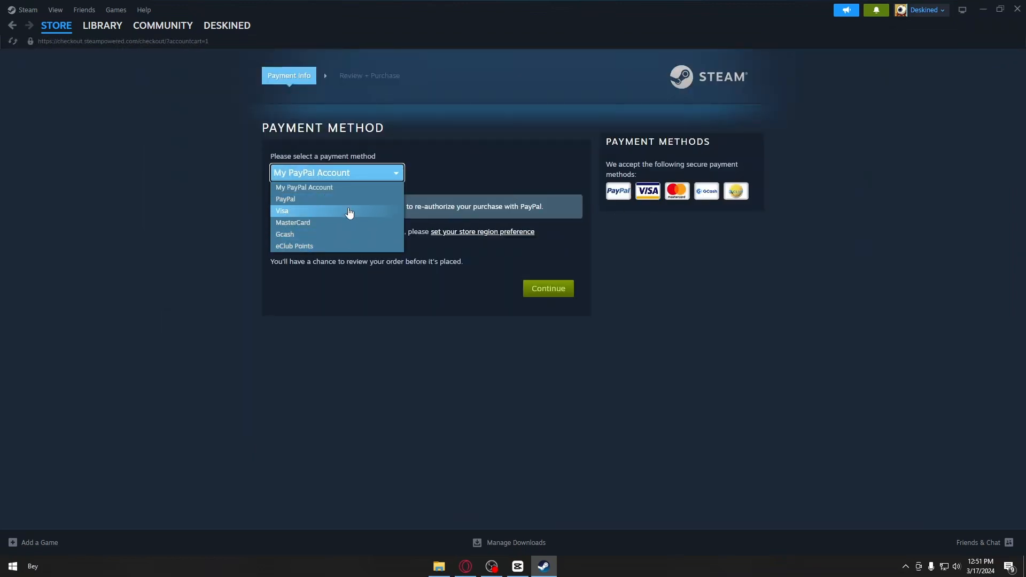
mouse_move(356, 219)
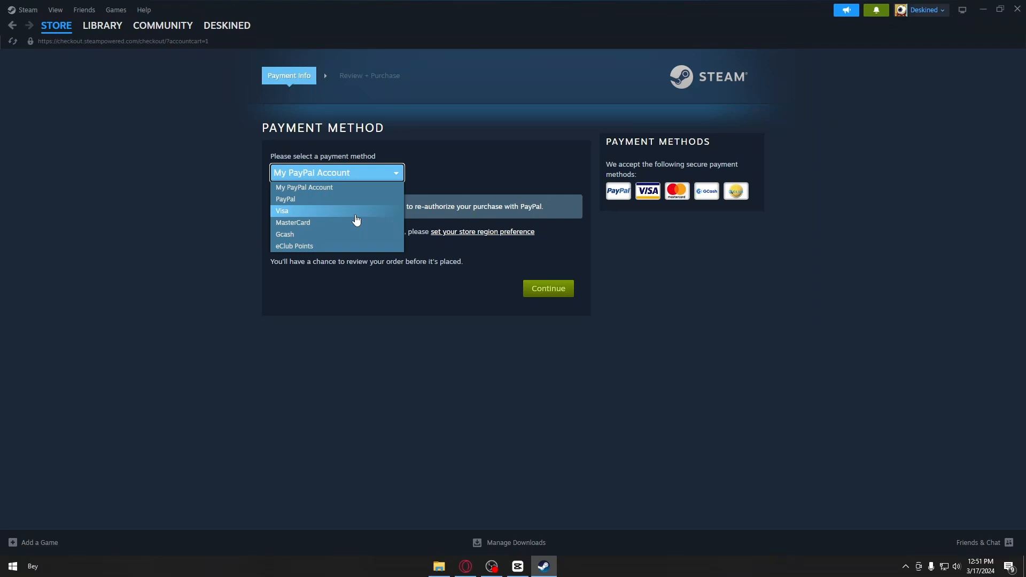